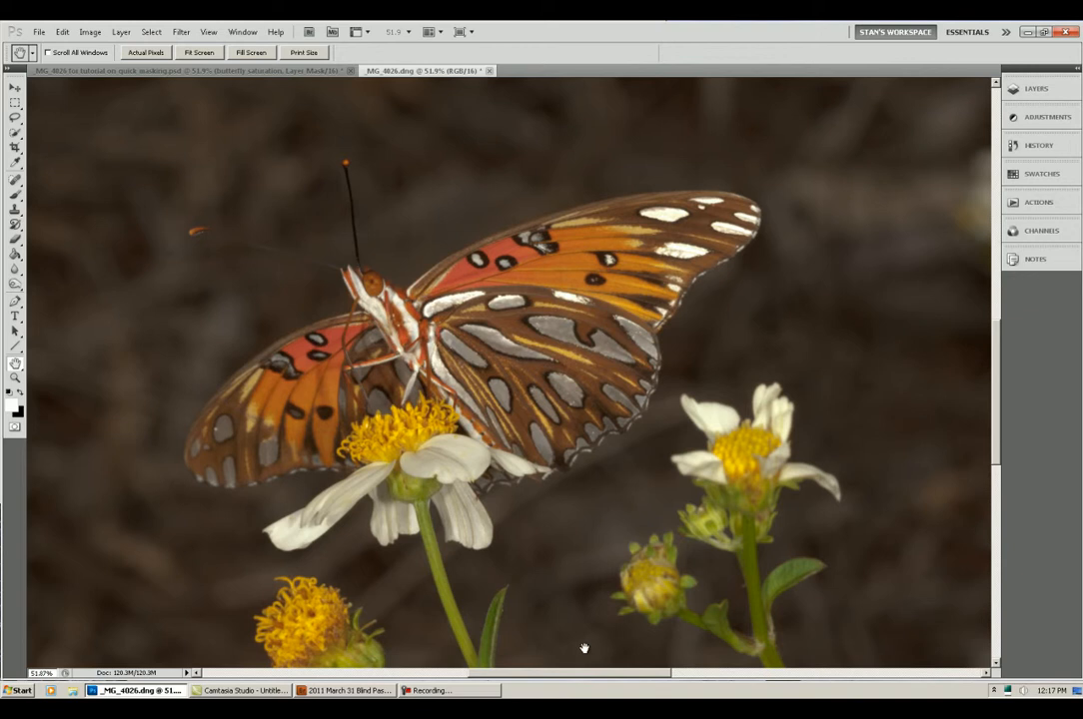
mouse_move(685, 304)
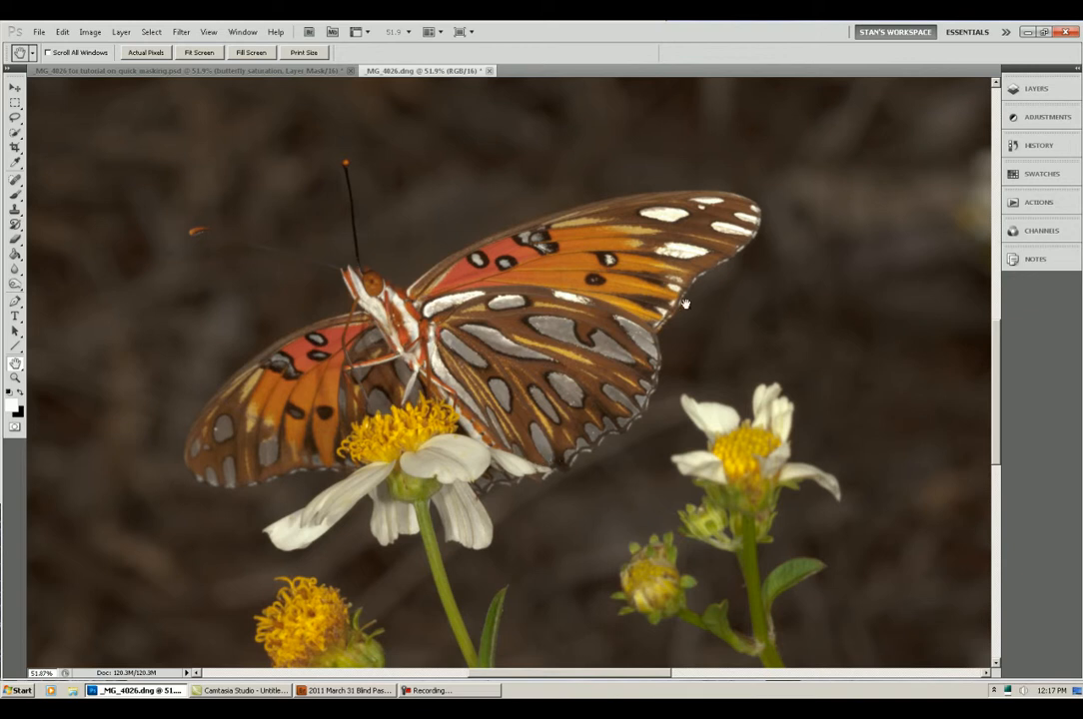
mouse_move(310, 486)
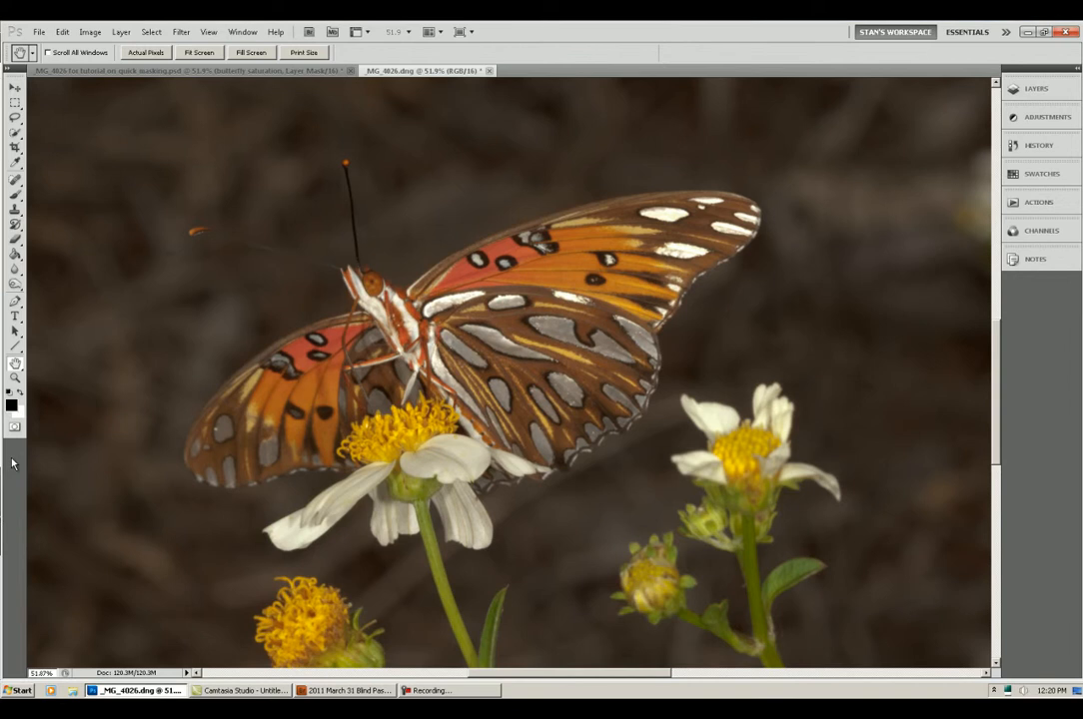
mouse_move(18, 422)
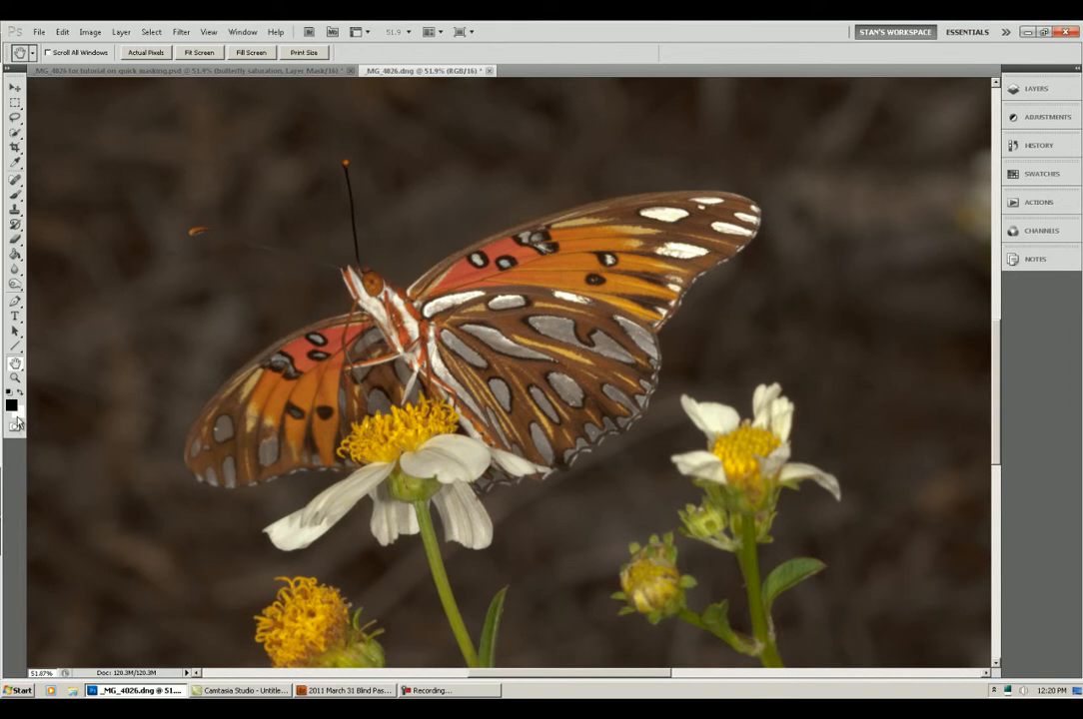
Step: Switch the butterfly photo into Quick Mask mode
left_click(14, 427)
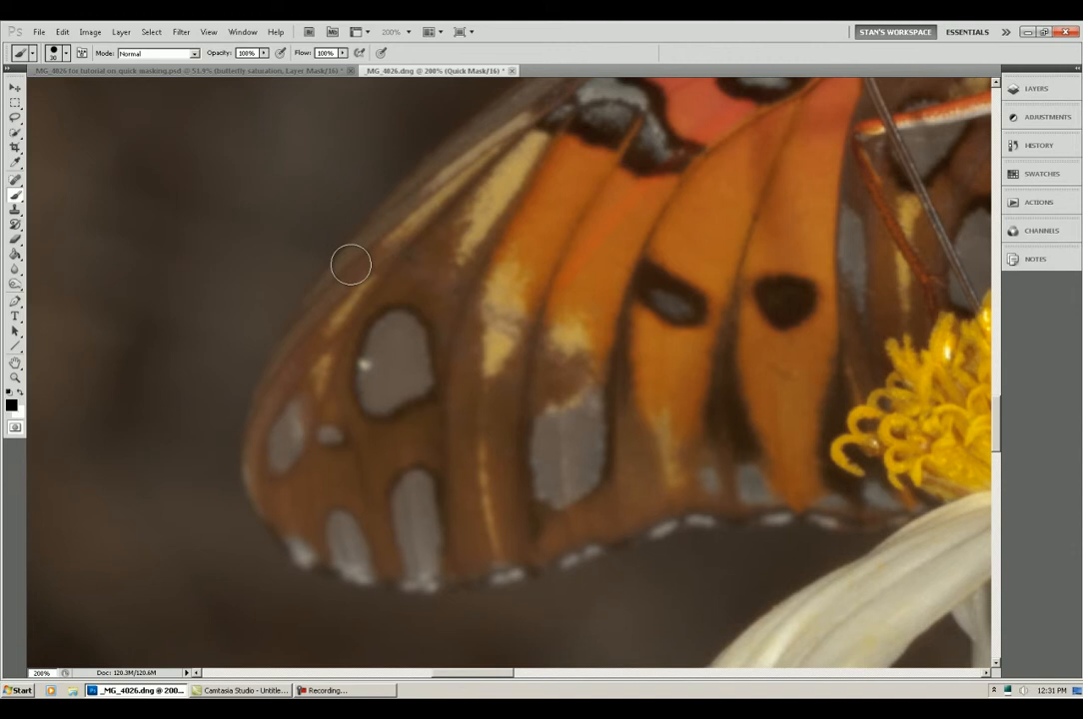
Step: Paint the red mask along the upper wing edge down around the wing's lower curve and bottom
left_click_drag(351, 264, 432, 172)
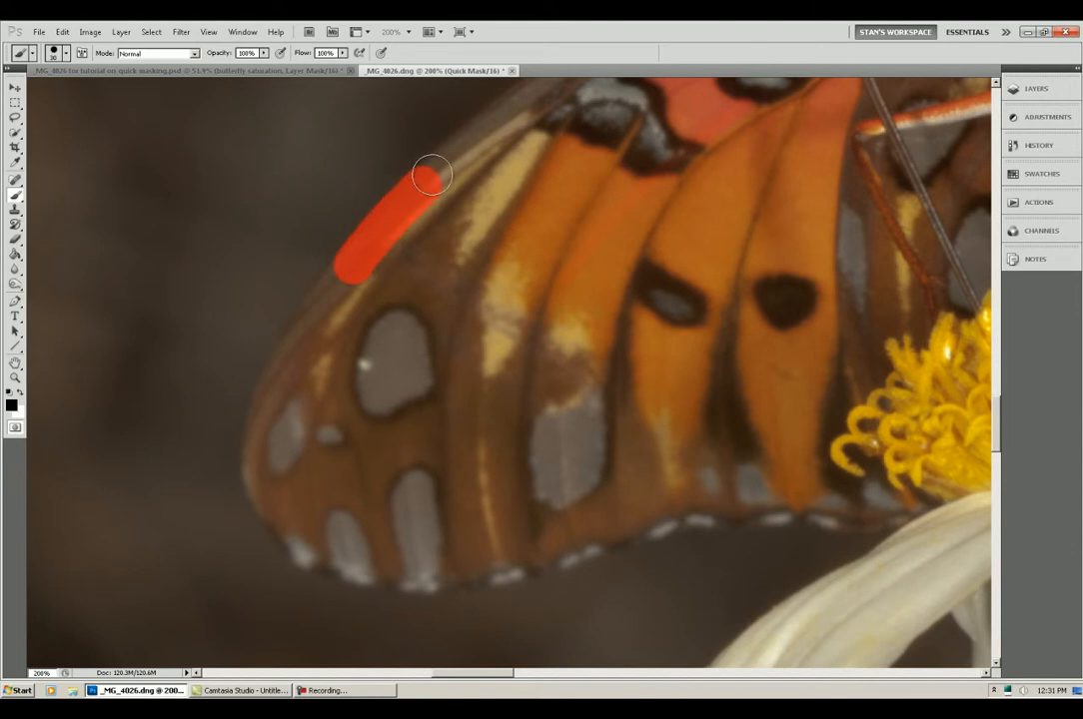
left_click_drag(432, 176, 302, 342)
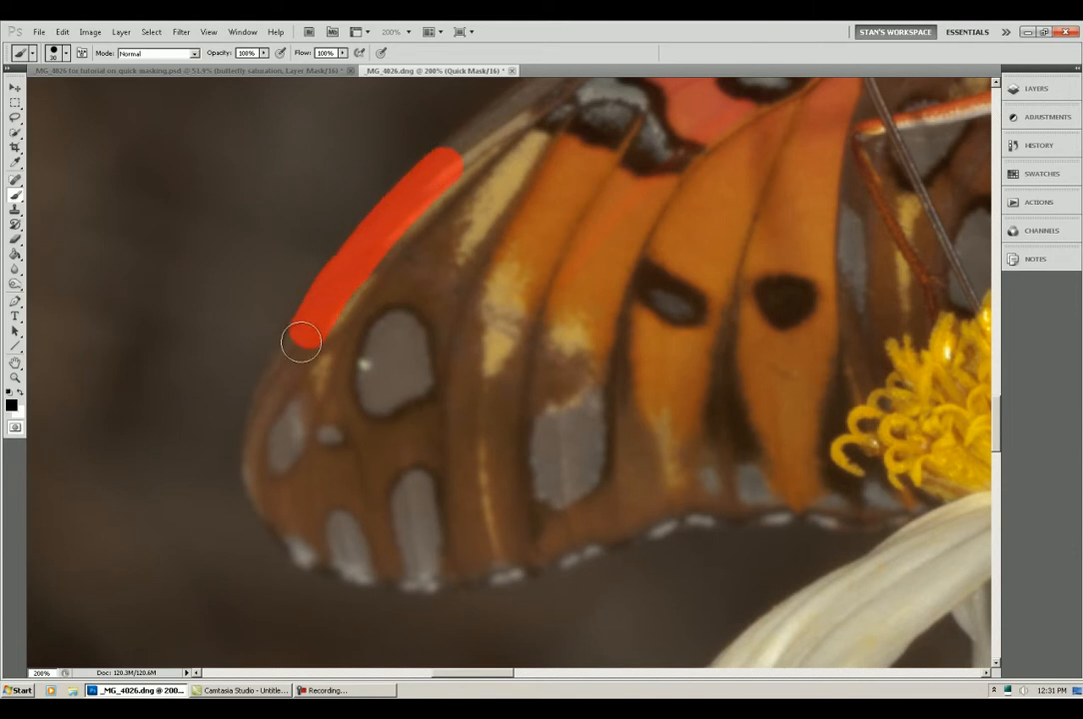
left_click_drag(301, 343, 288, 530)
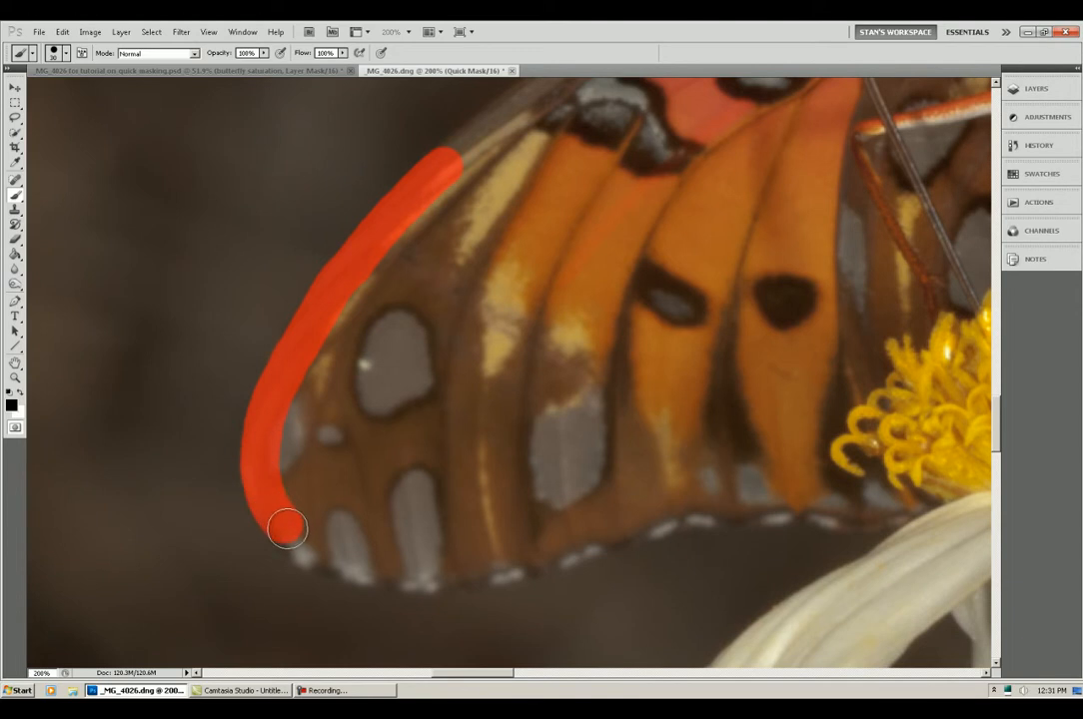
left_click_drag(288, 529, 296, 629)
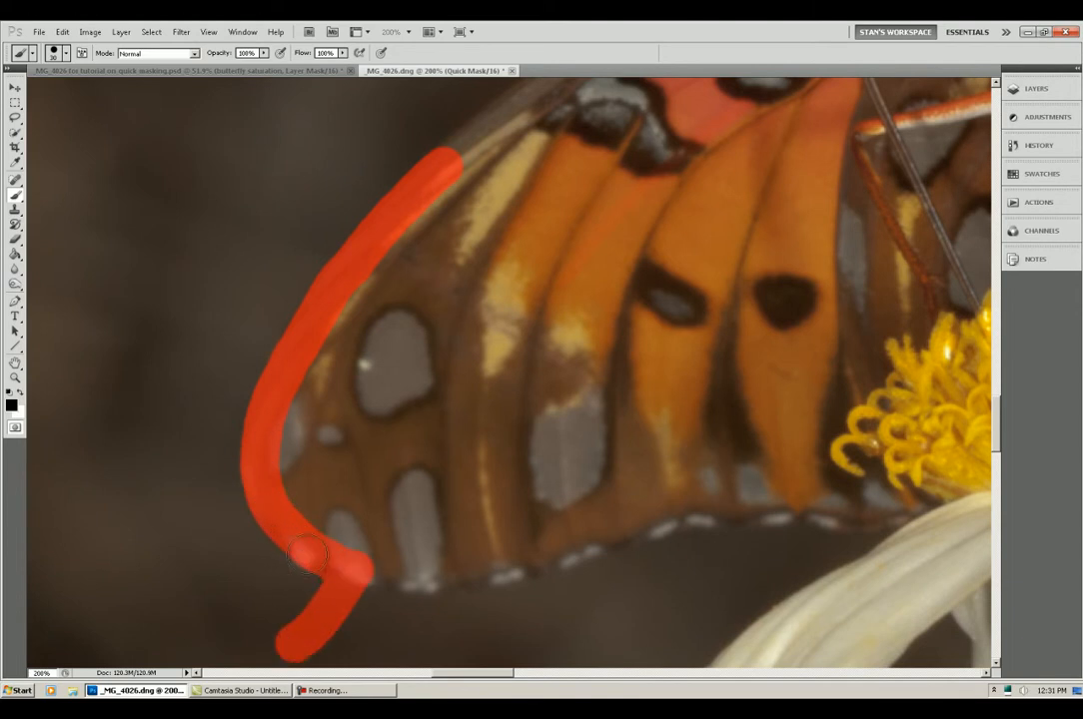
left_click_drag(309, 556, 310, 604)
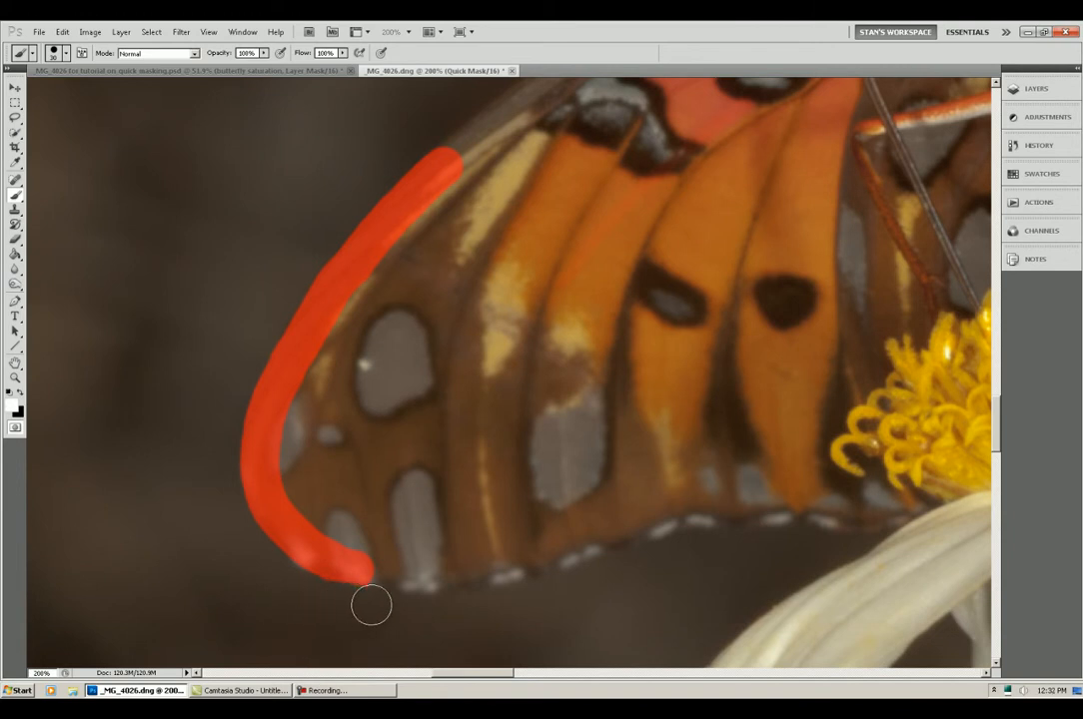
Step: Continue the mask along the wing's lower edge toward the flower and around the outline
left_click_drag(371, 604, 456, 575)
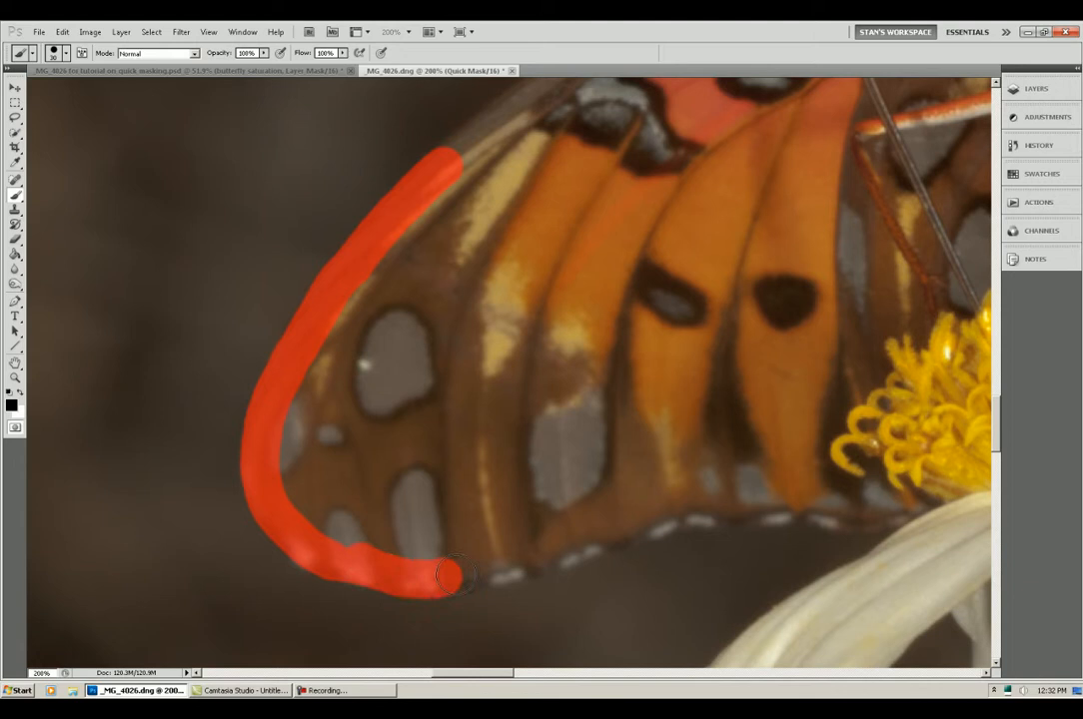
left_click_drag(455, 575, 723, 510)
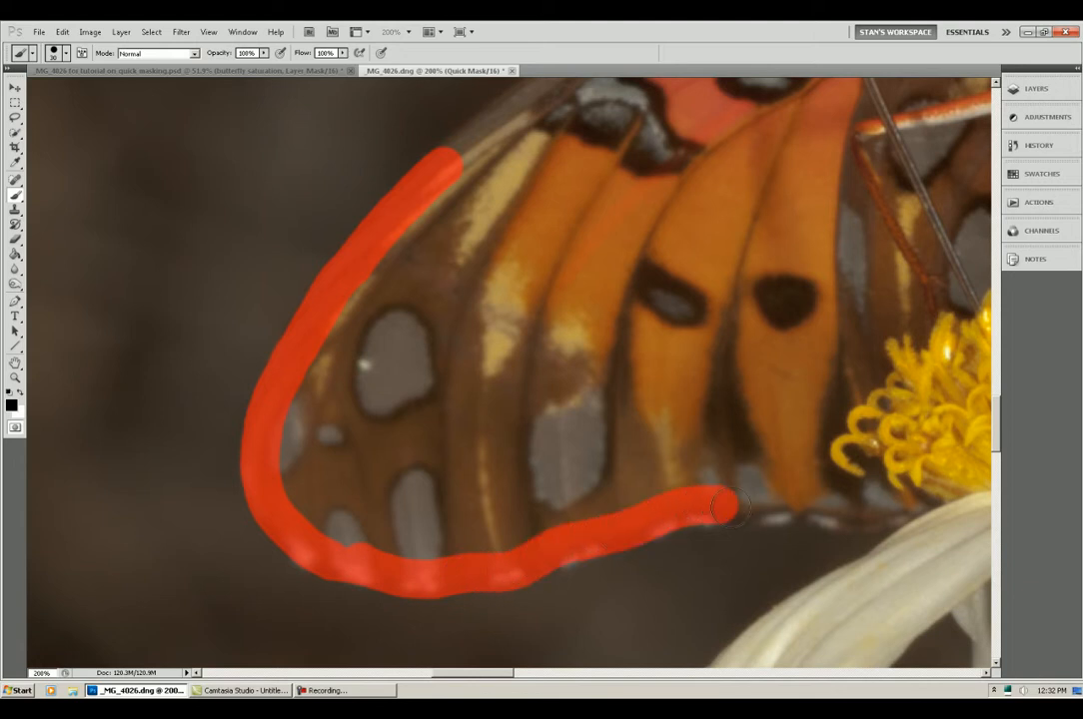
left_click_drag(730, 507, 833, 510)
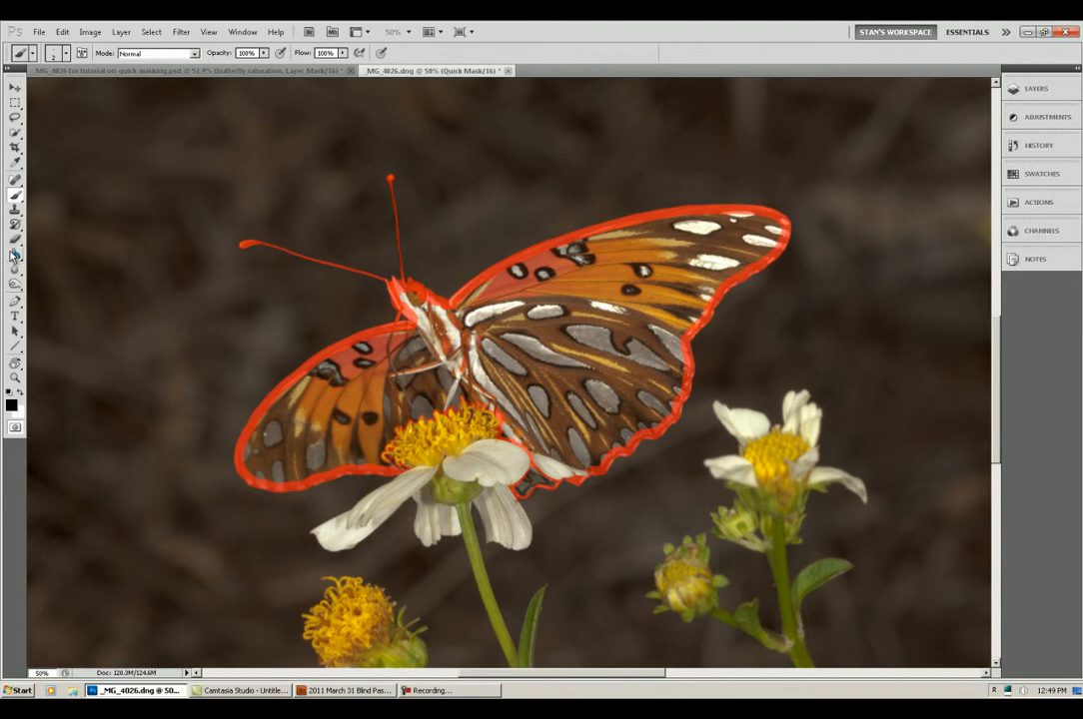
Step: Fill the masked outline to make the whole butterfly an active selection
left_click(16, 256)
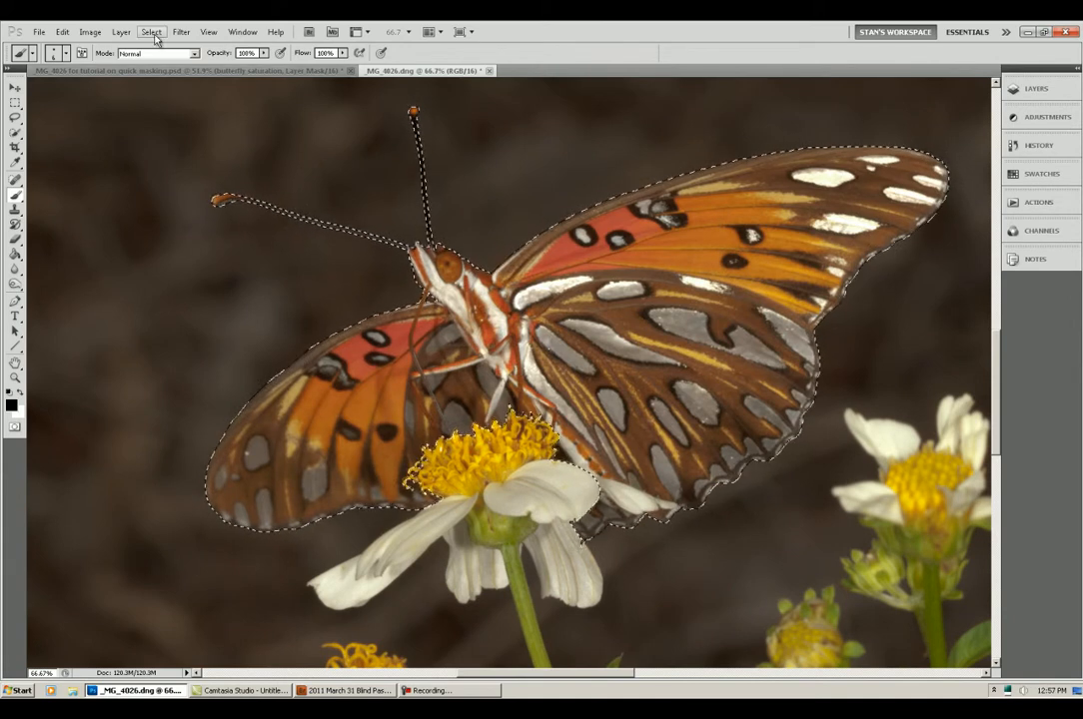
Step: Save the selection as a new channel named 'butterfly' via Save Selection
left_click(152, 32)
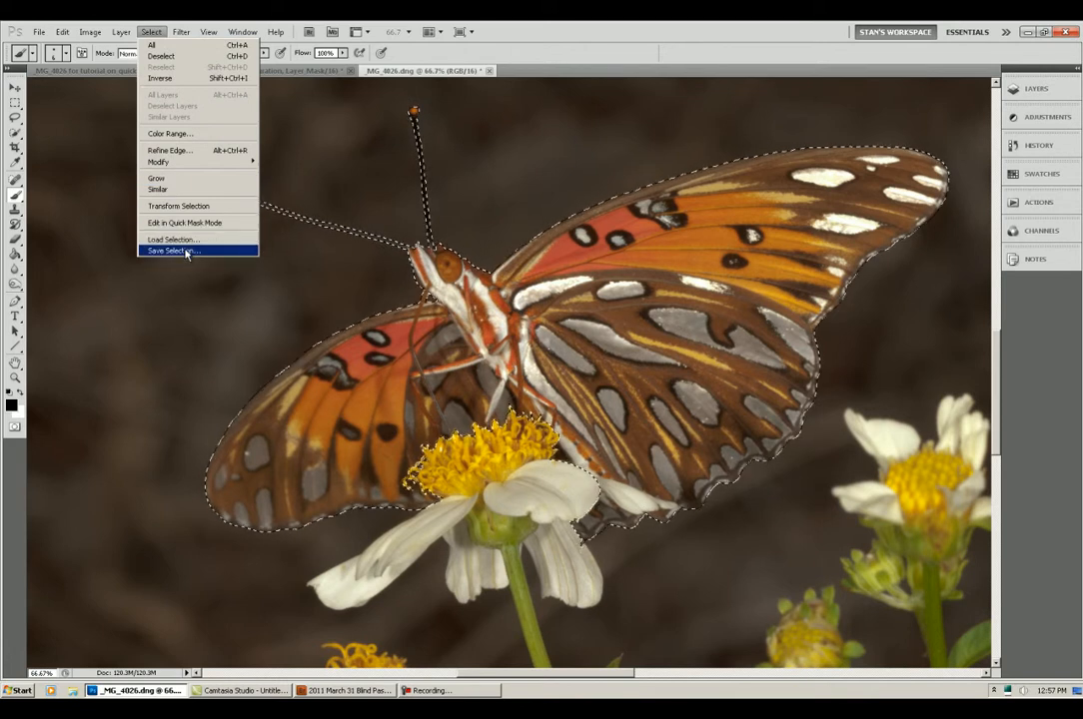
left_click(176, 251)
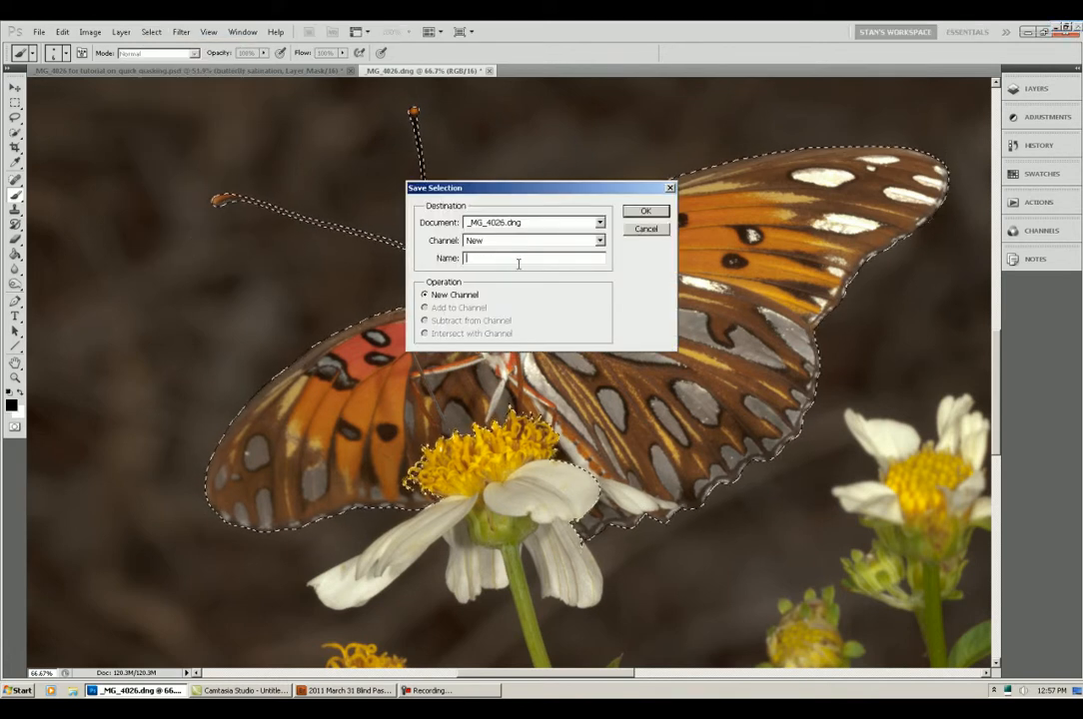
type("butterfl")
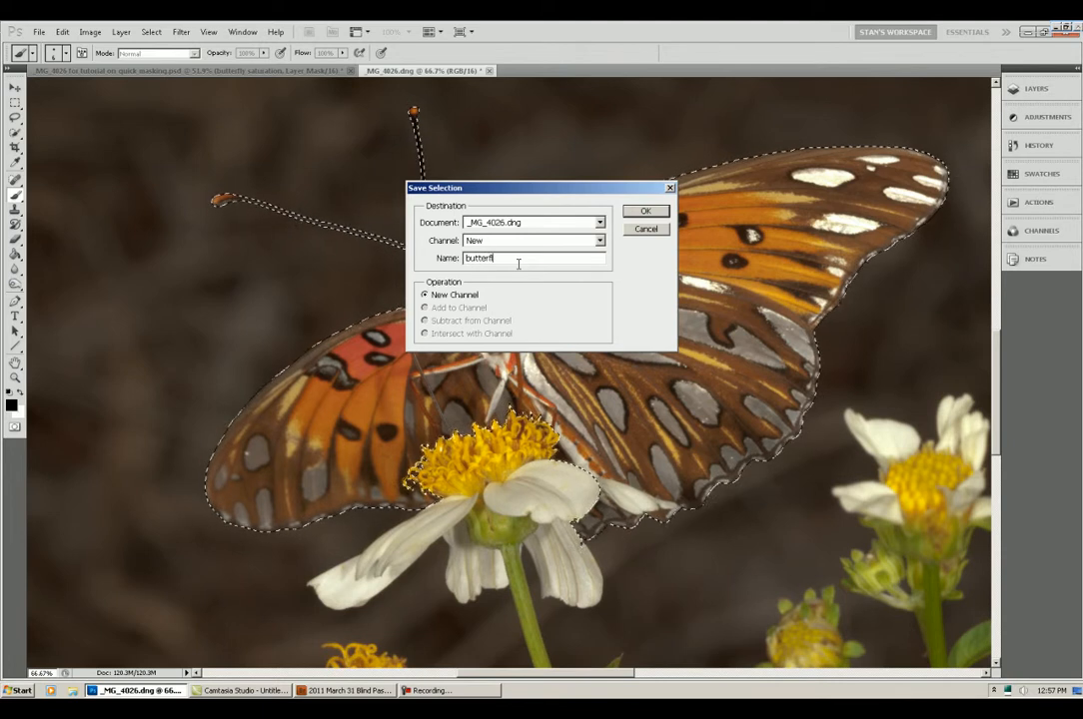
left_click(646, 212)
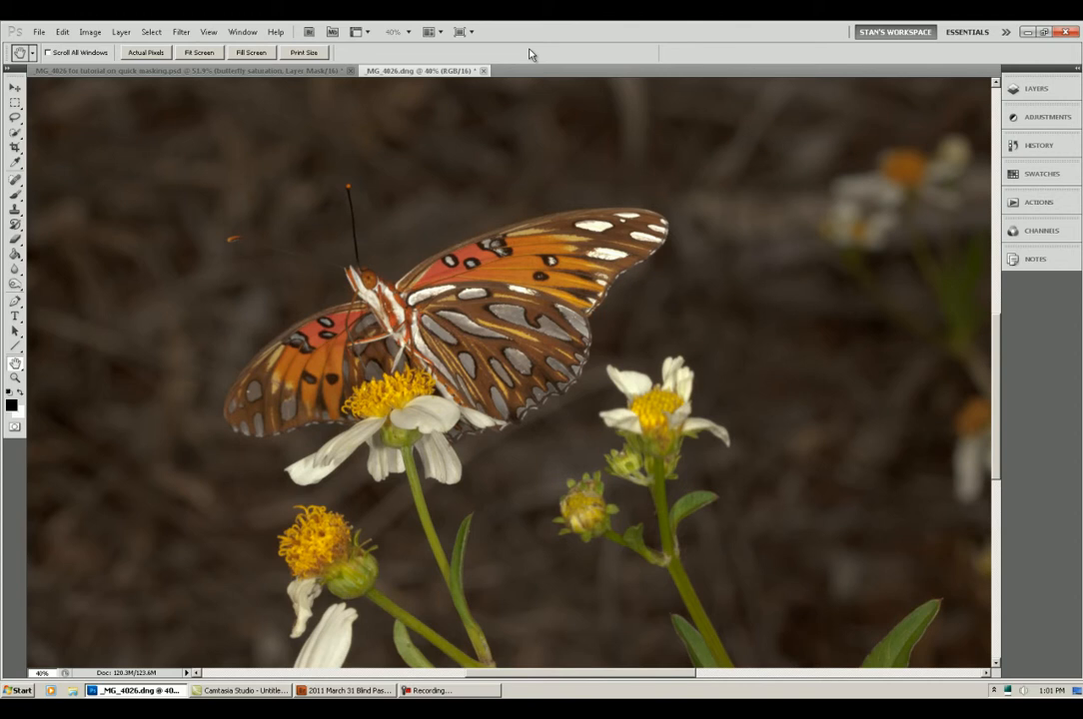
Step: Load the saved Butterfly channel back as the active selection
left_click(152, 31)
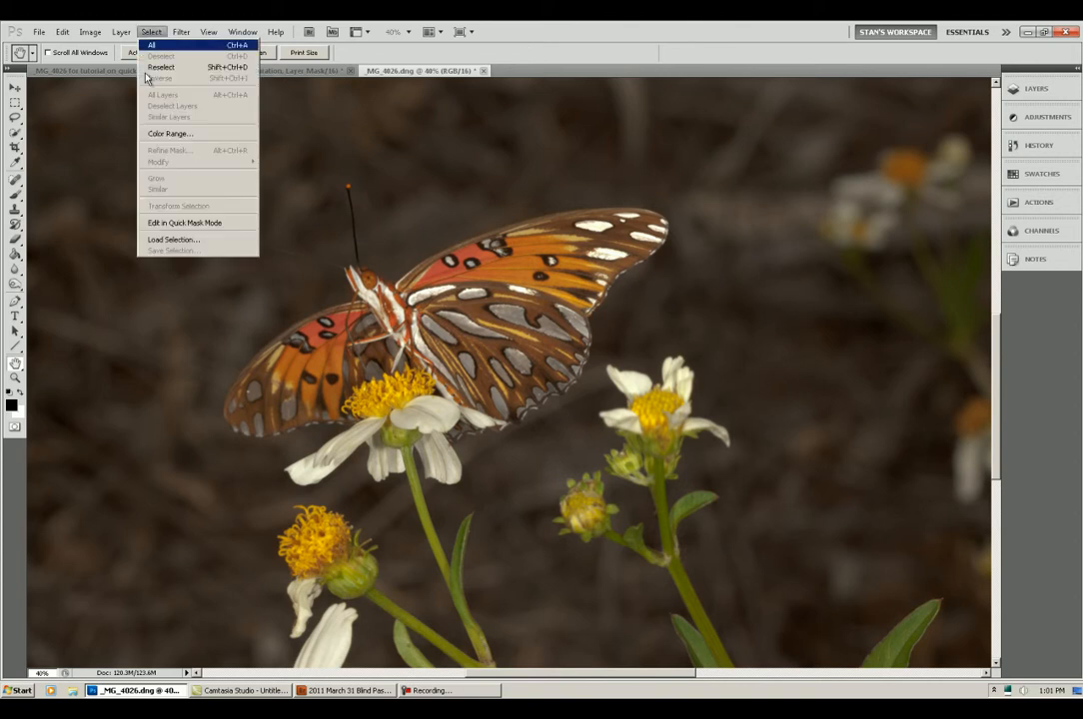
left_click(173, 240)
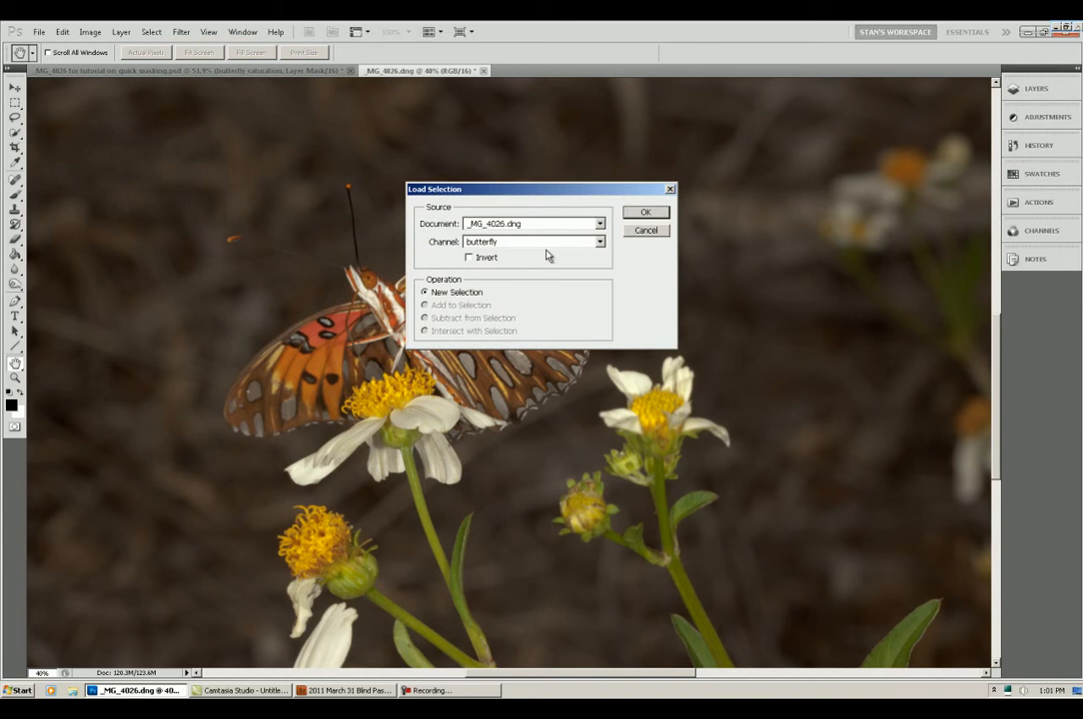
left_click(530, 242)
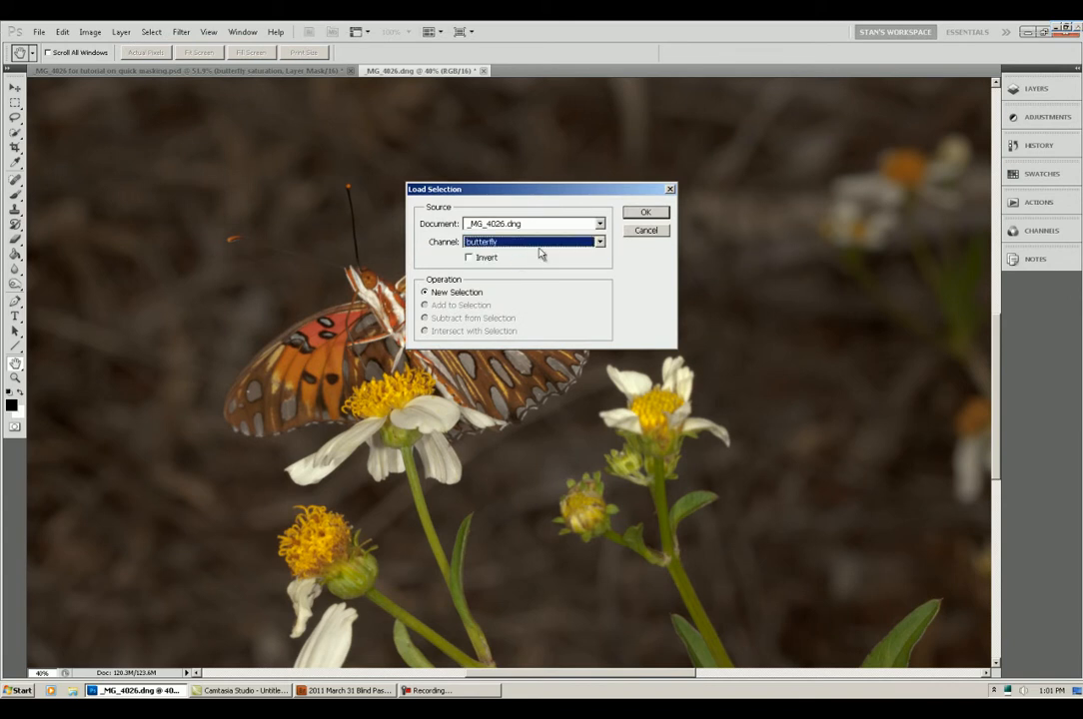
left_click(645, 212)
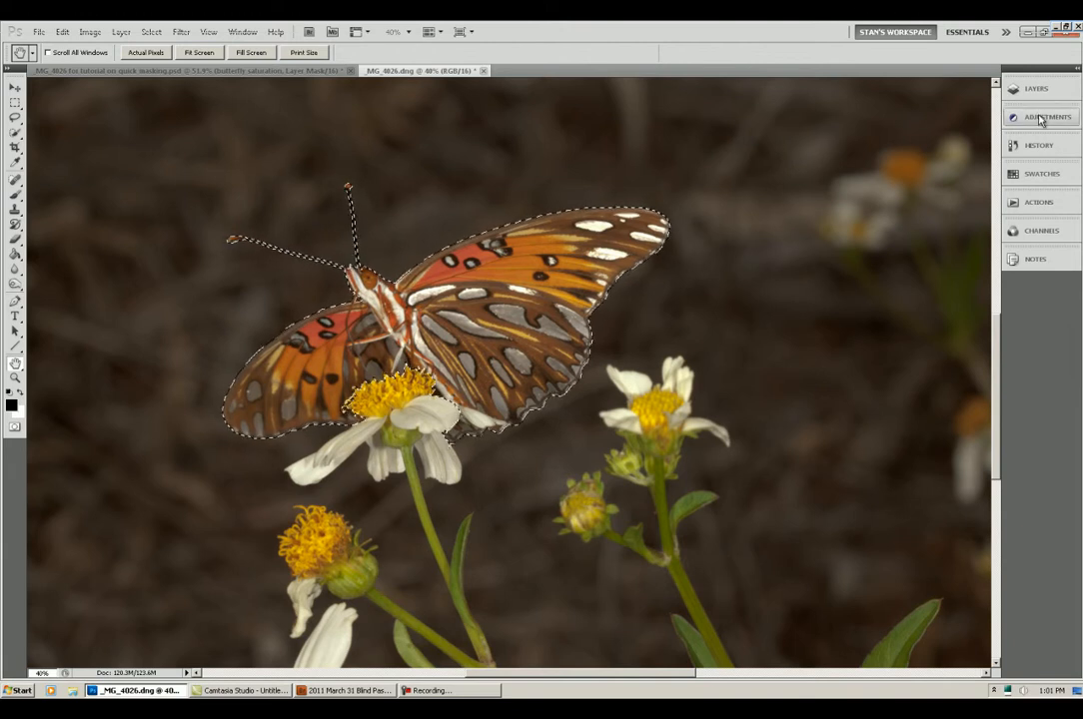
Step: Add a Levels adjustment to the butterfly and raise its midtones to brighten the wings
left_click(1043, 116)
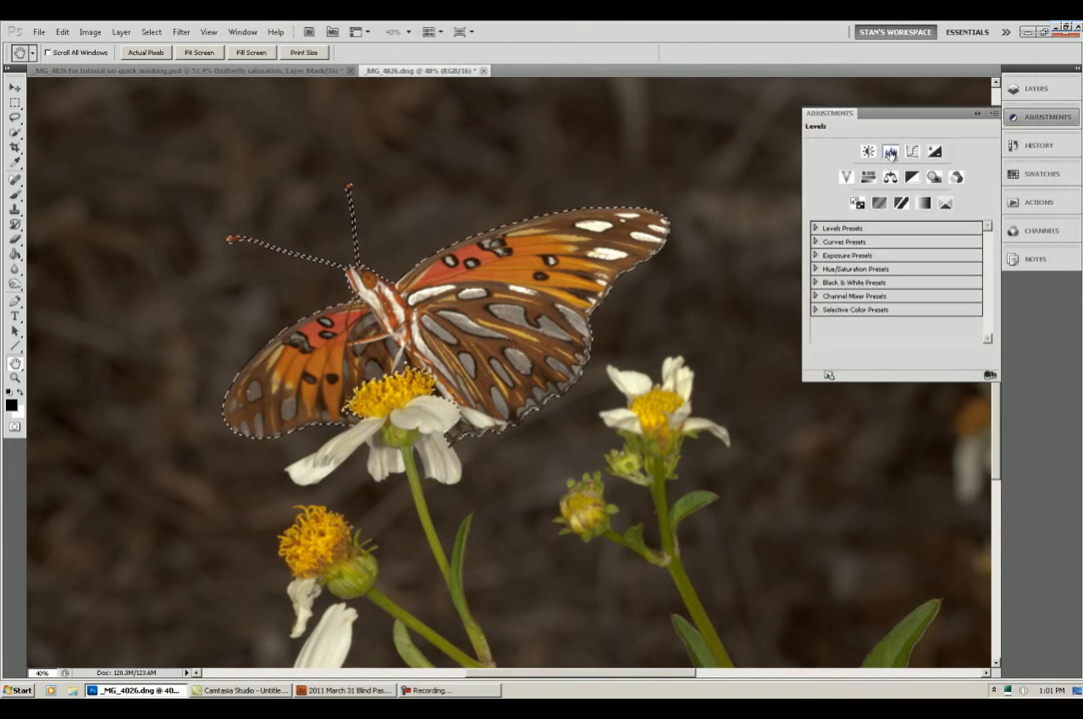
left_click(889, 152)
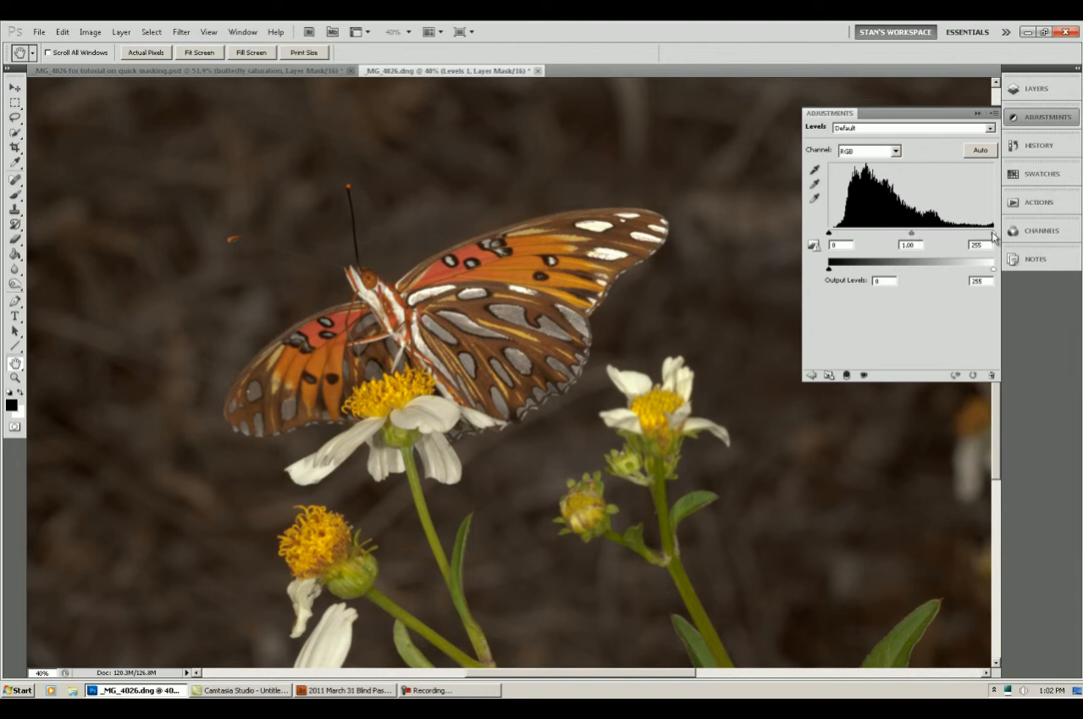
left_click_drag(991, 244, 963, 244)
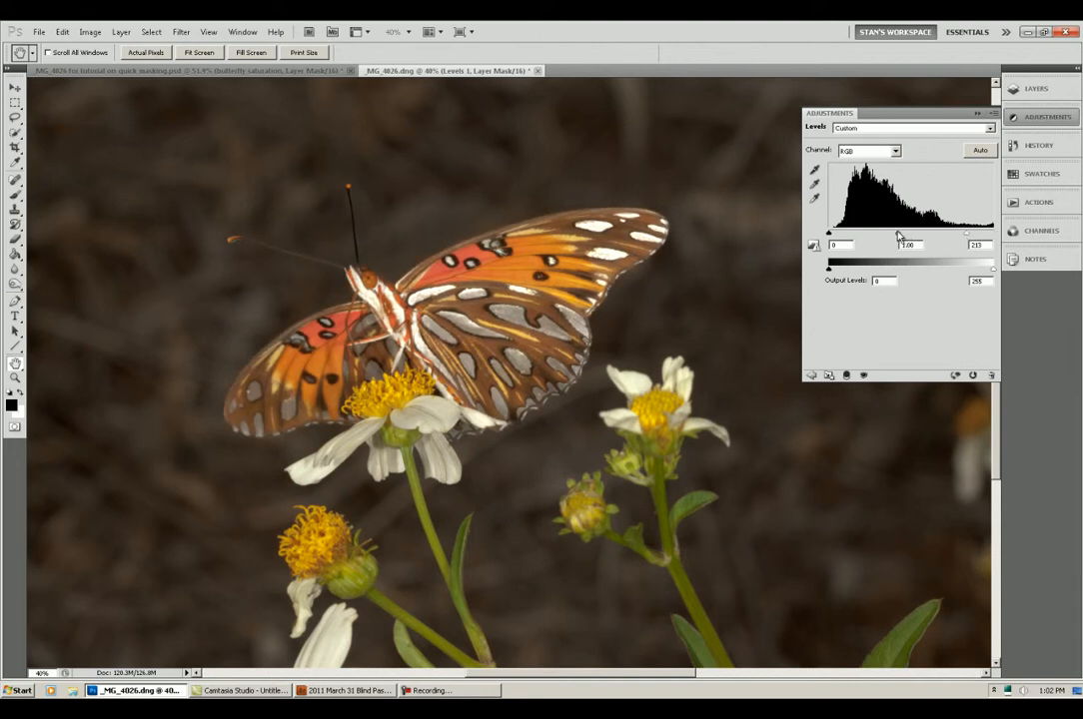
left_click_drag(919, 232, 907, 231)
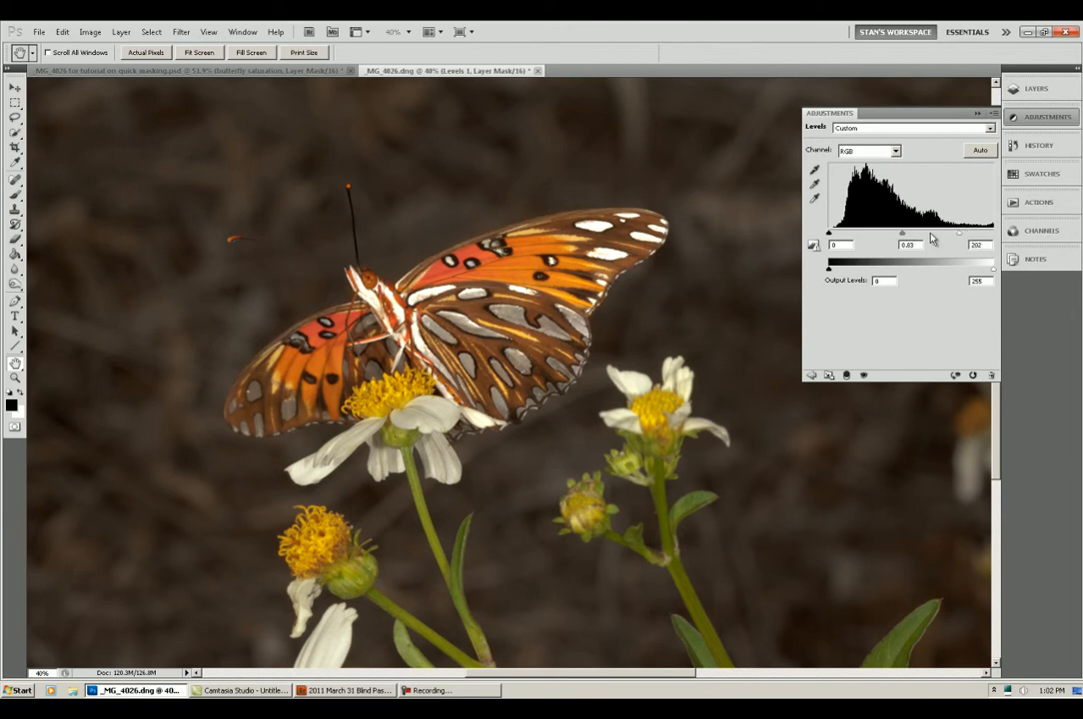
left_click_drag(904, 232, 911, 232)
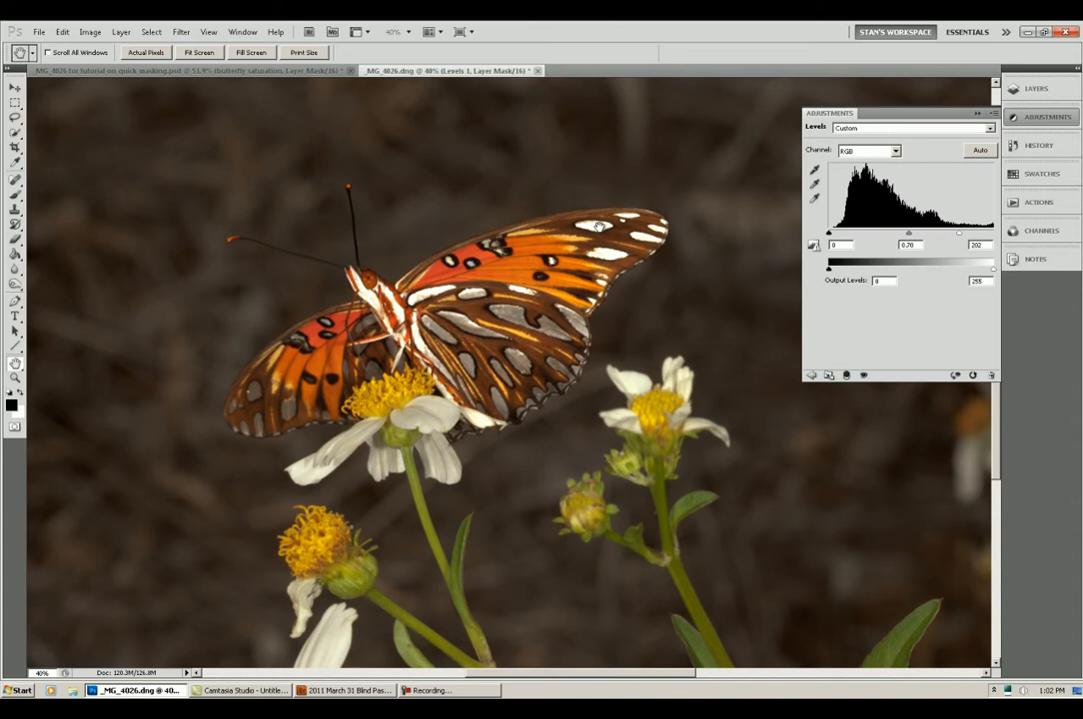
mouse_move(755, 56)
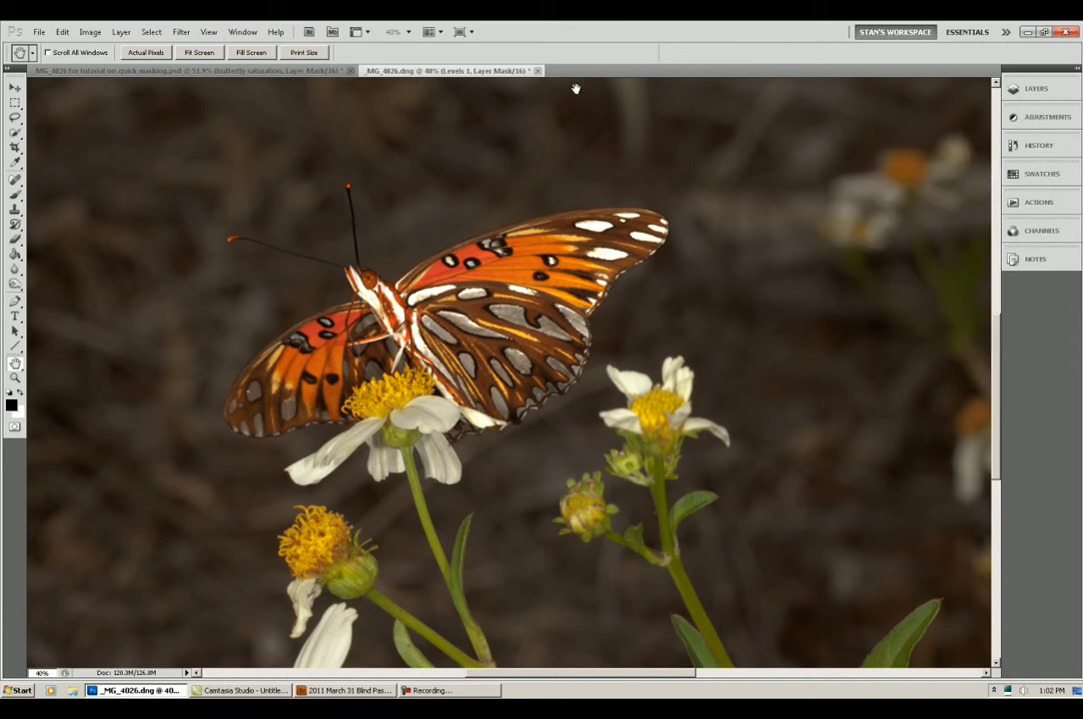
Step: Reload the butterfly selection, invert it, and add a Levels adjustment for the background
left_click(152, 32)
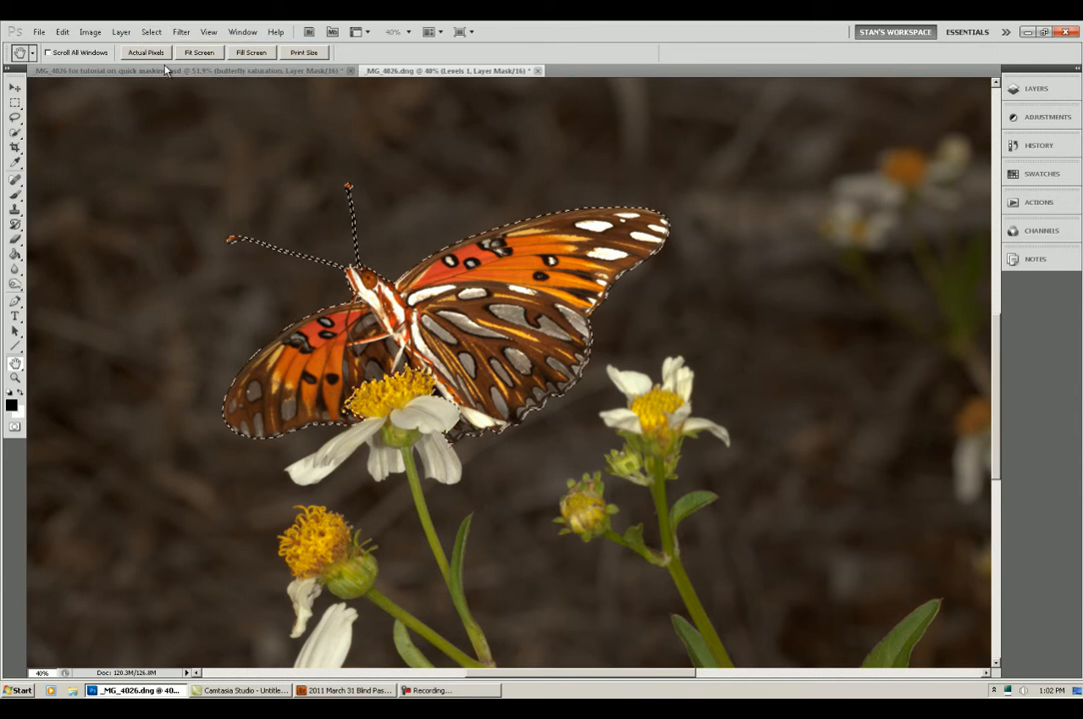
left_click(152, 32)
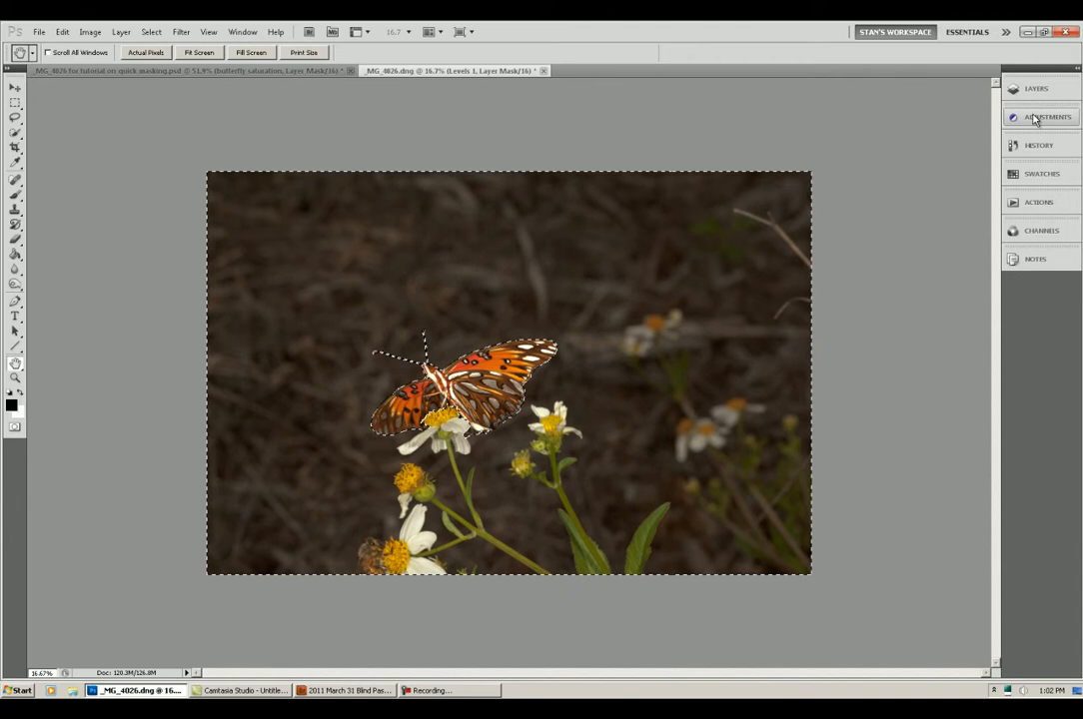
left_click(1047, 116)
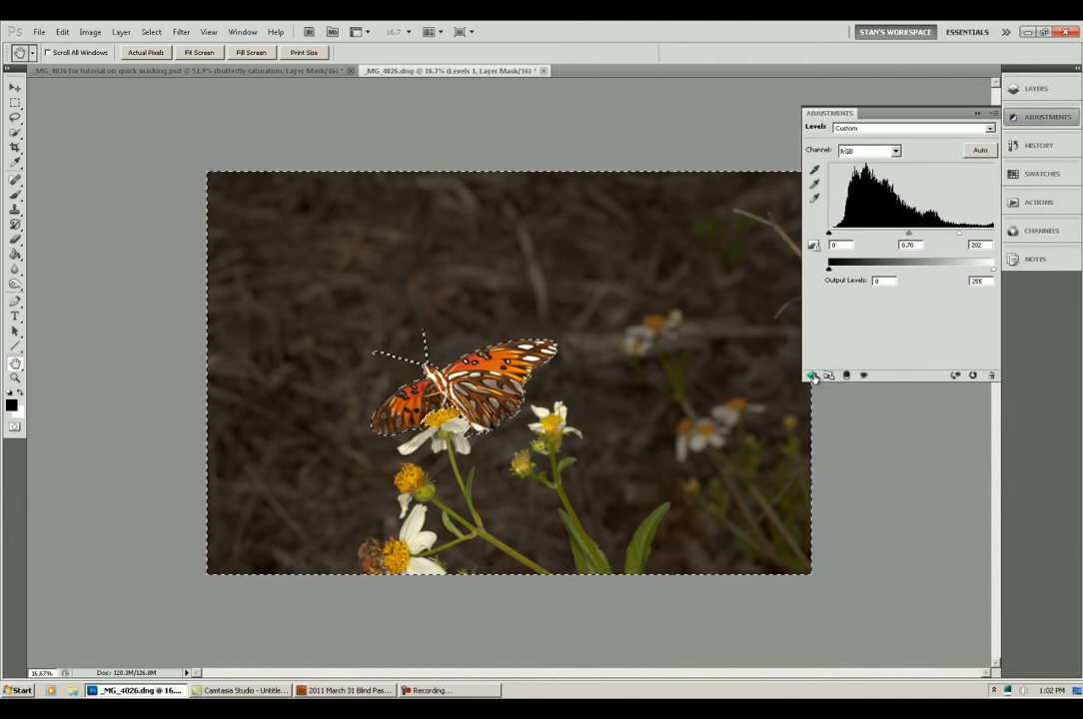
left_click(815, 376)
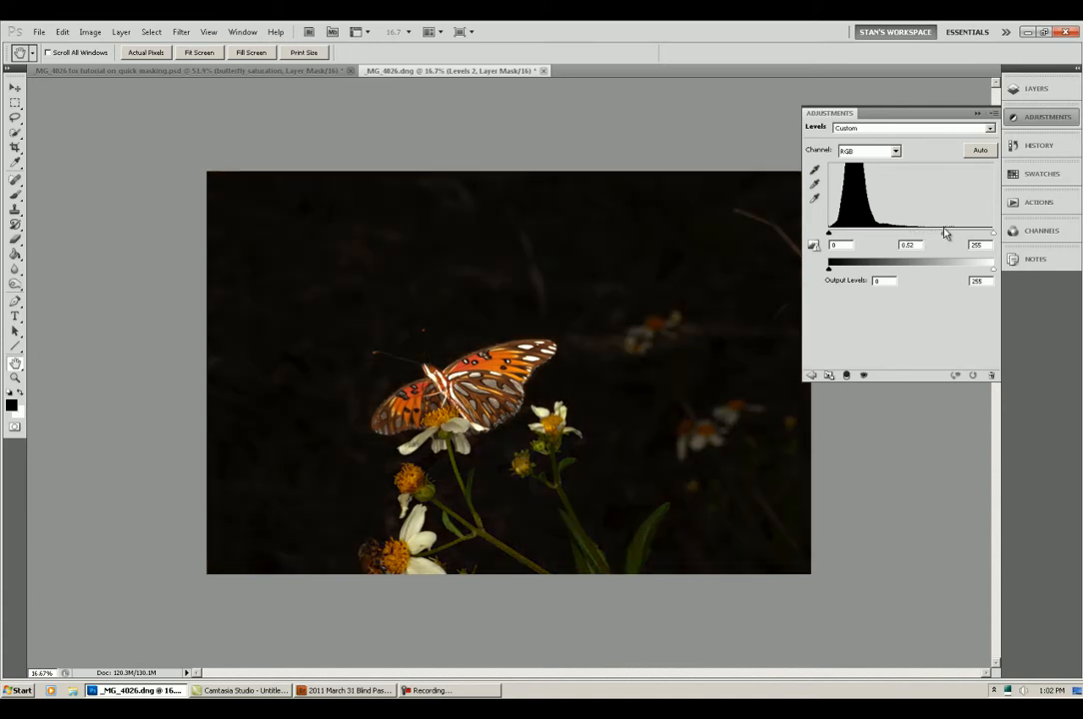
Step: Drag the Levels sliders to darken the background to near black
left_click_drag(935, 232, 887, 231)
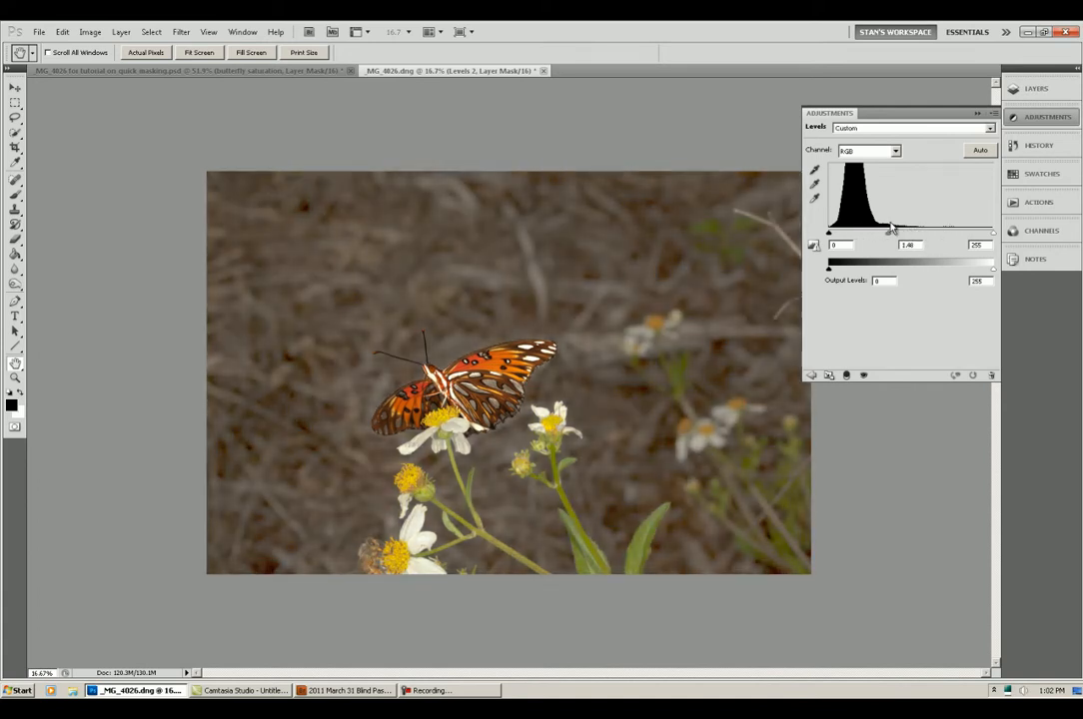
left_click_drag(887, 231, 909, 232)
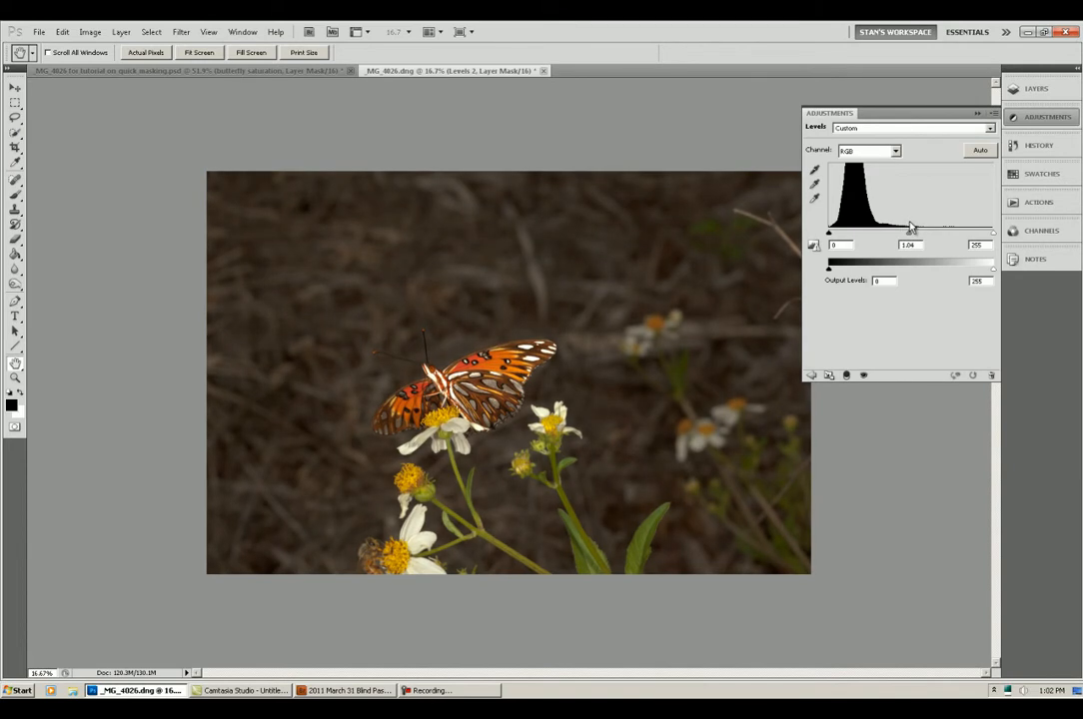
left_click_drag(909, 232, 939, 231)
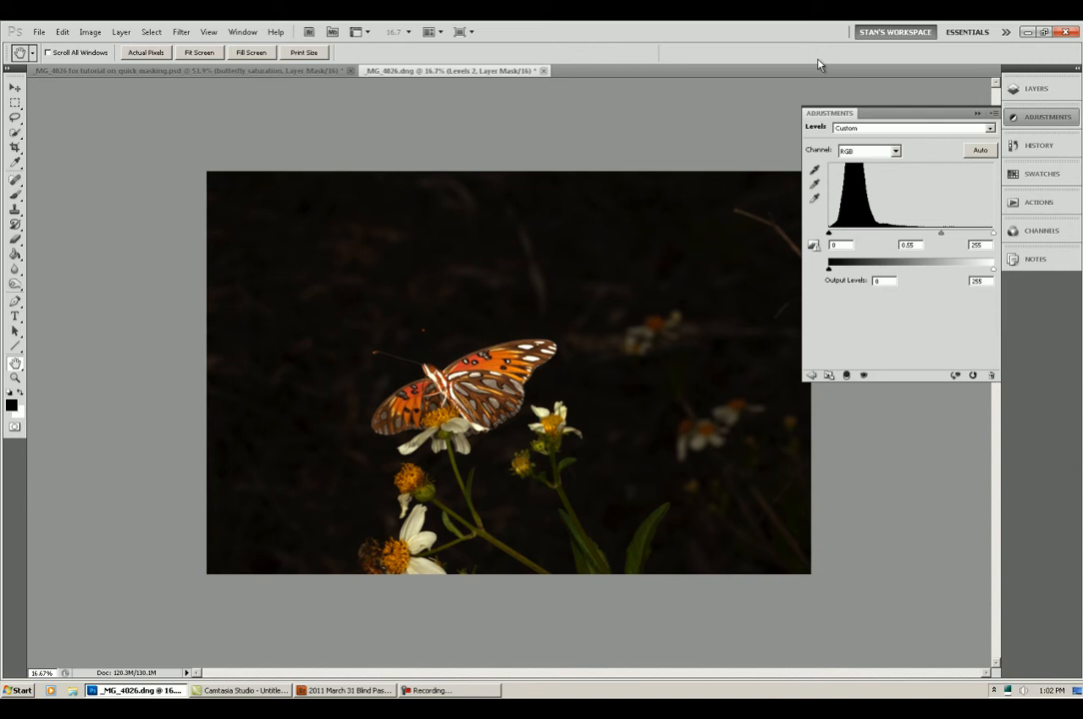
left_click(1035, 87)
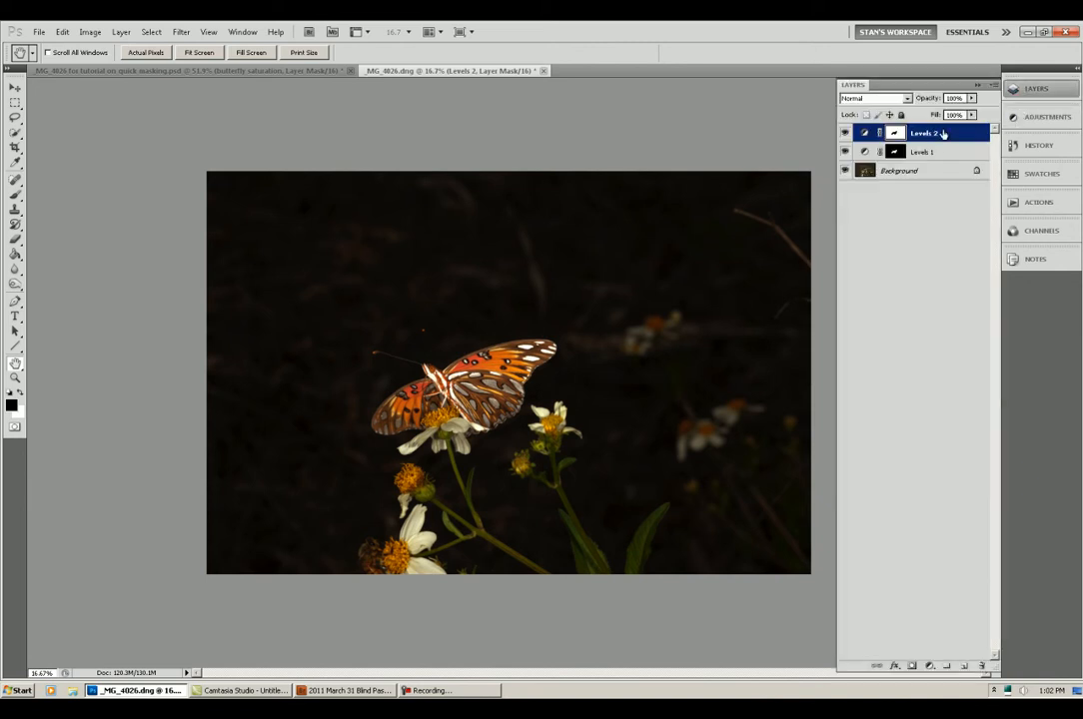
Step: Lower the Levels 2 layer's opacity in Blending Options so the background is less black
right_click(923, 131)
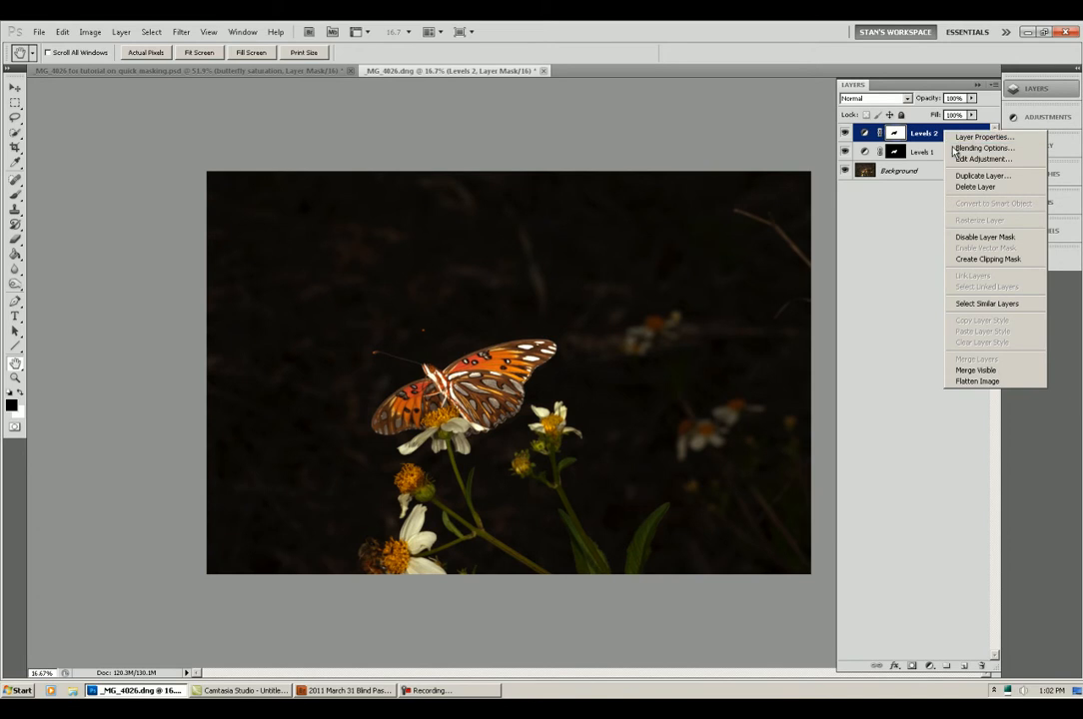
left_click(983, 148)
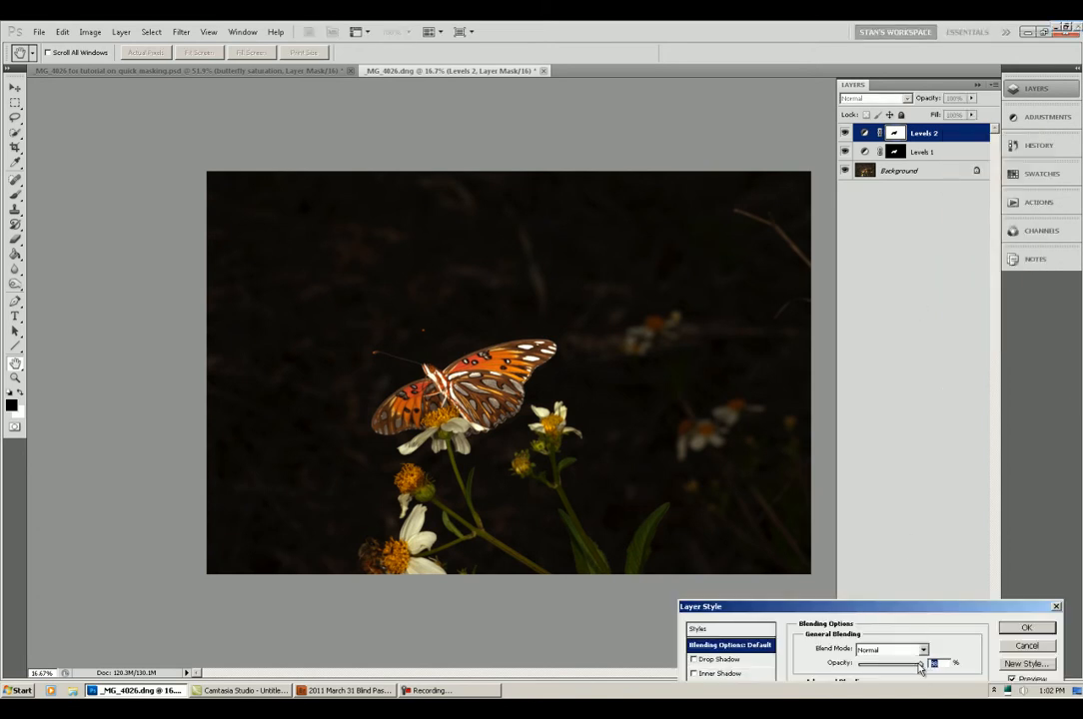
left_click_drag(919, 664, 887, 663)
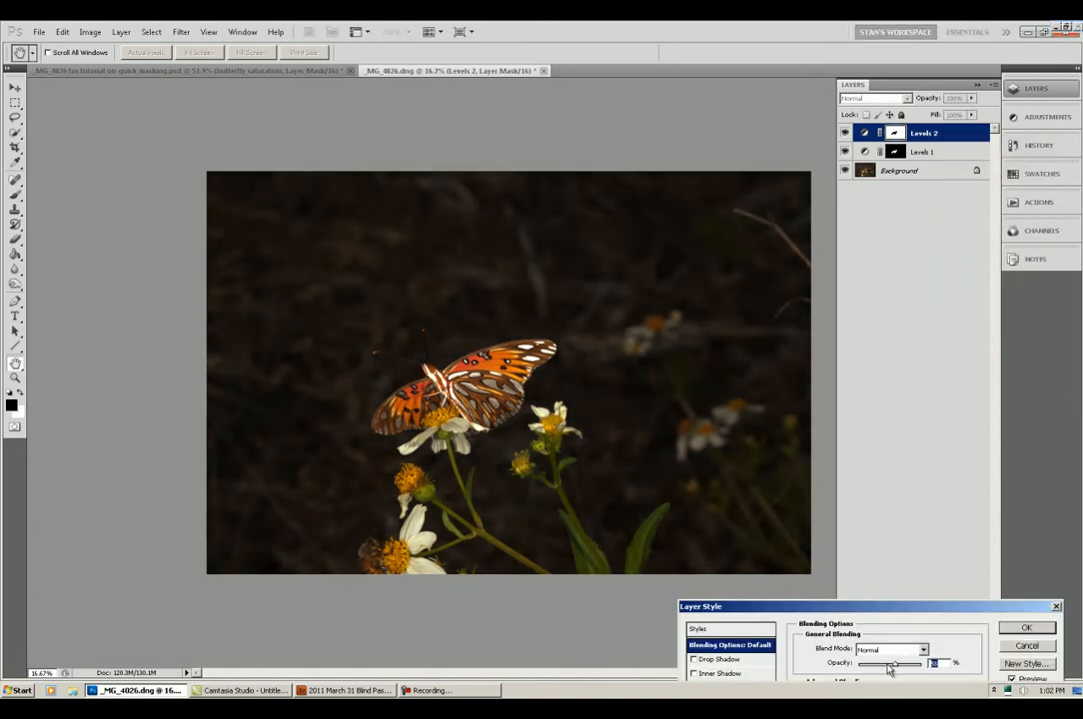
left_click_drag(895, 663, 857, 664)
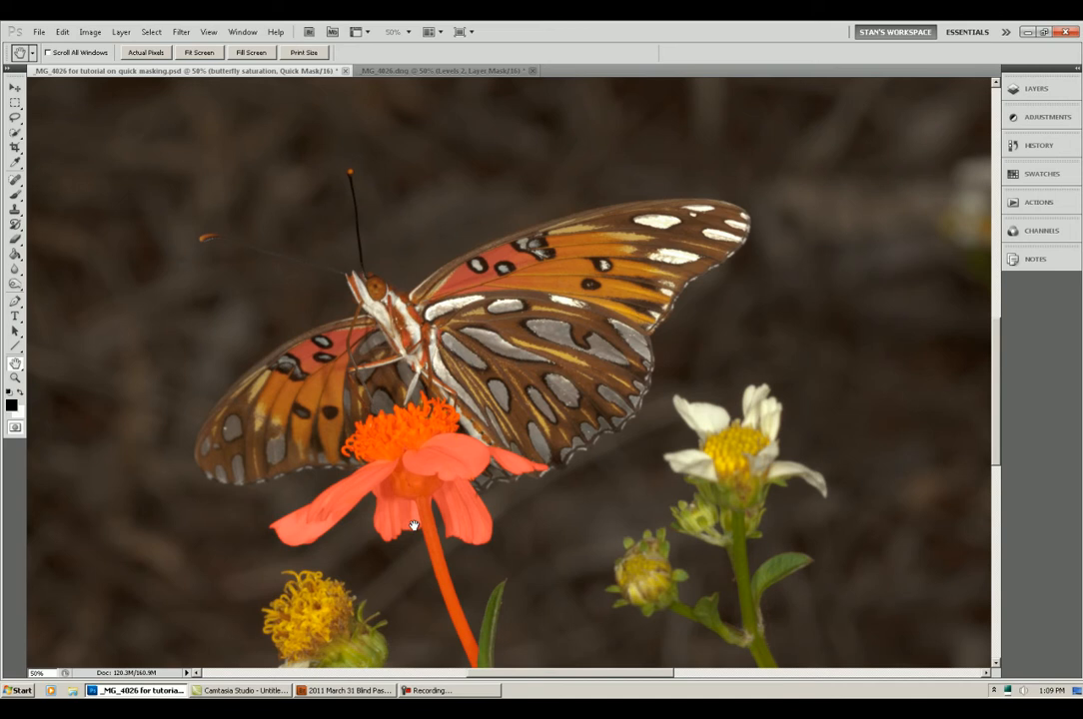
mouse_move(395, 480)
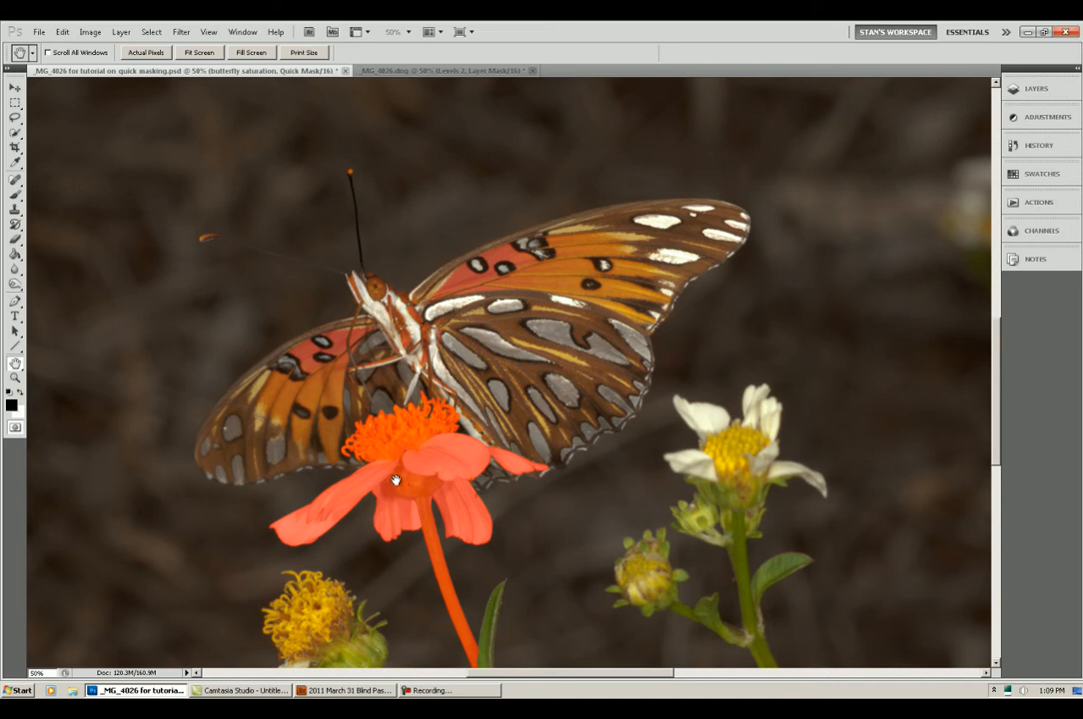
mouse_move(459, 421)
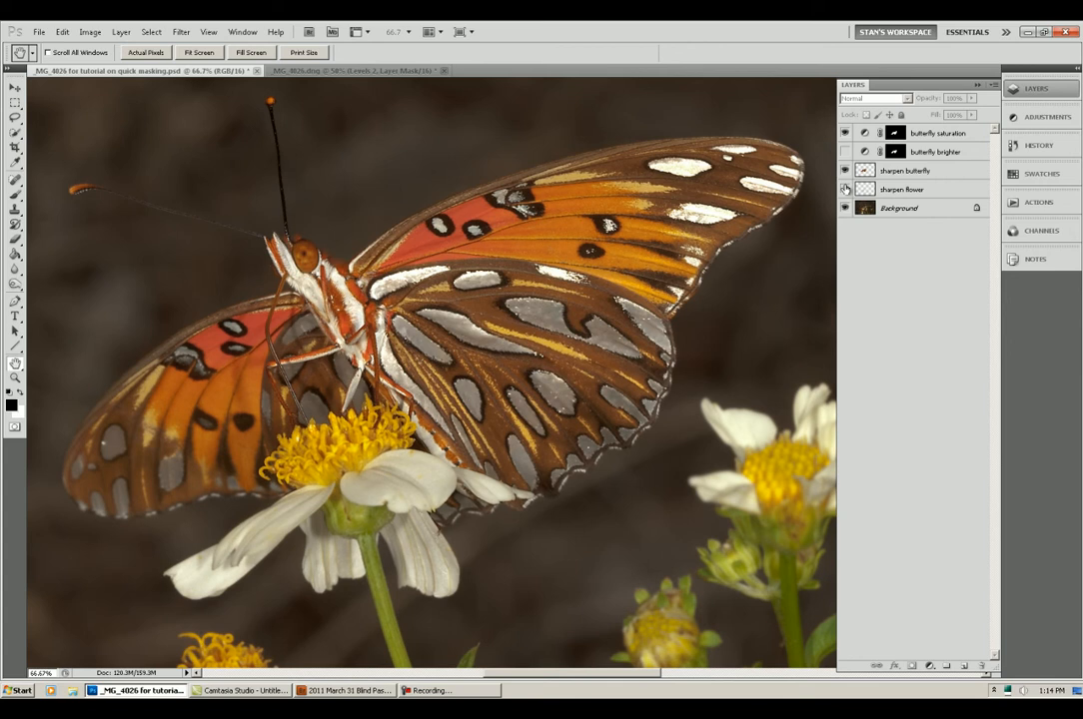
Step: Collapse the Layers panel so the finished butterfly photo fills the view
left_click(843, 152)
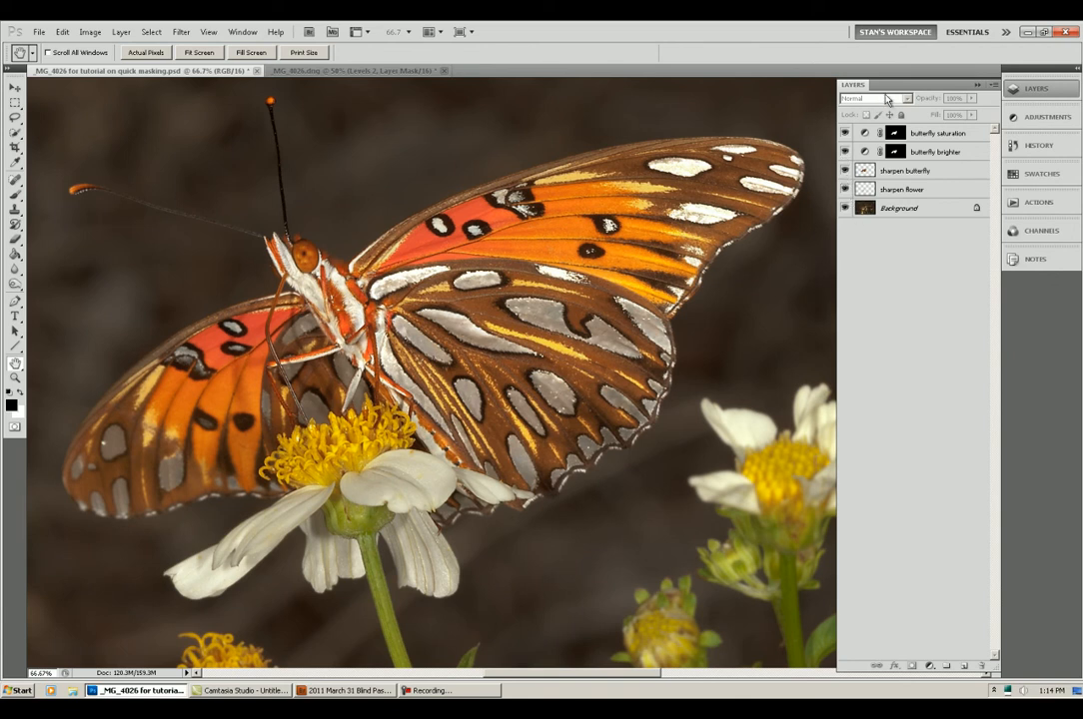
left_click(1035, 88)
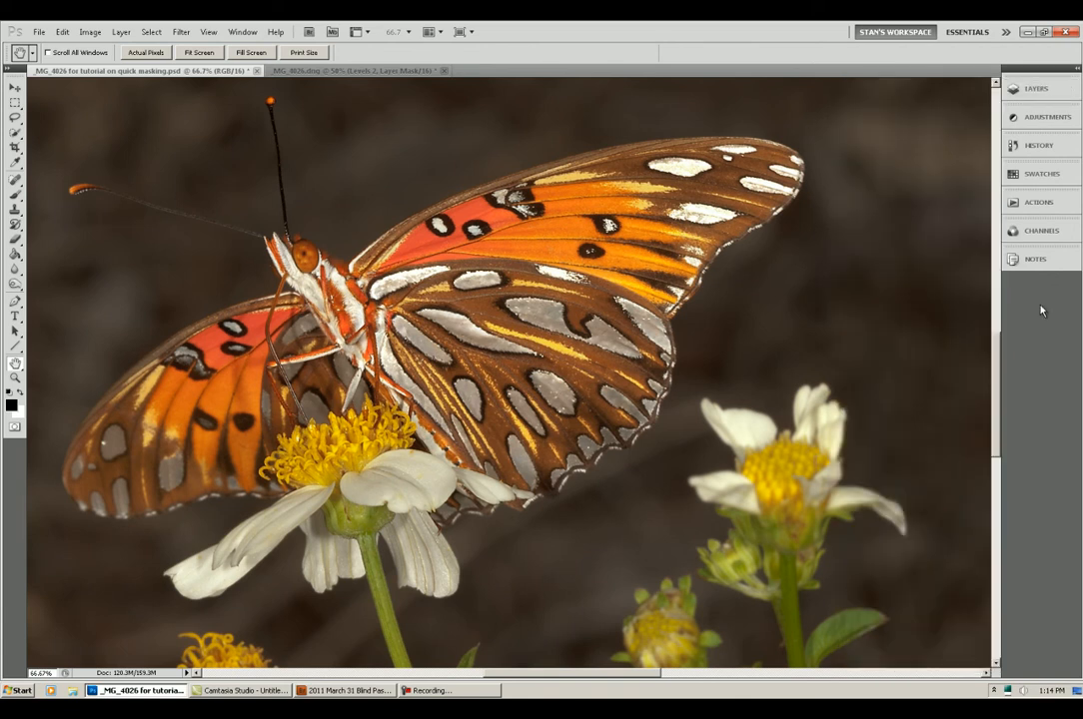